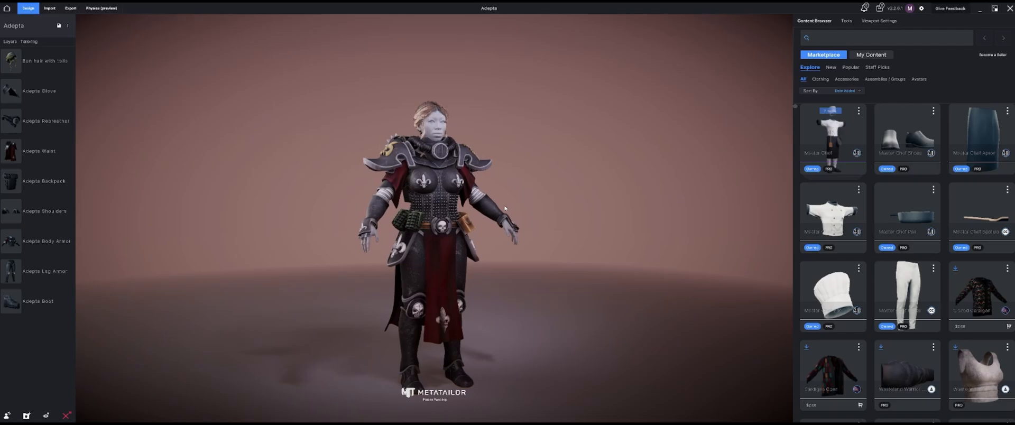
mouse_move(462, 271)
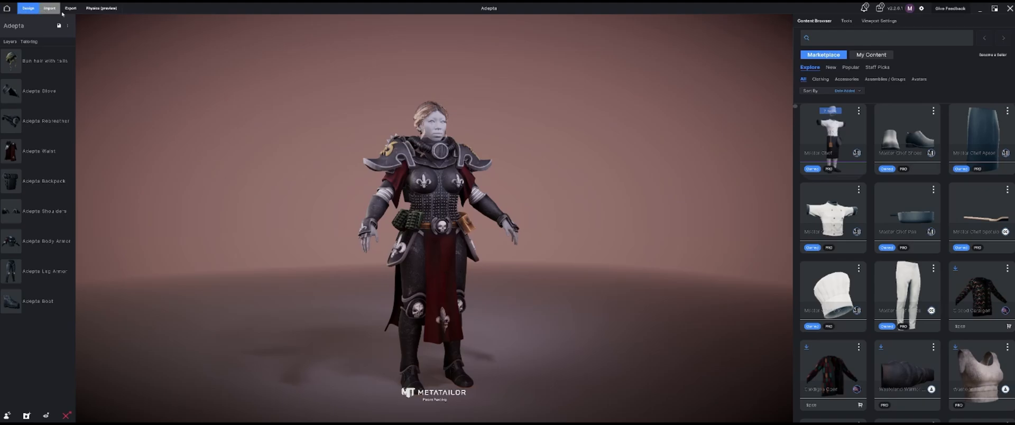
Bring up the Export Options panel for the Adepta character.
click(71, 7)
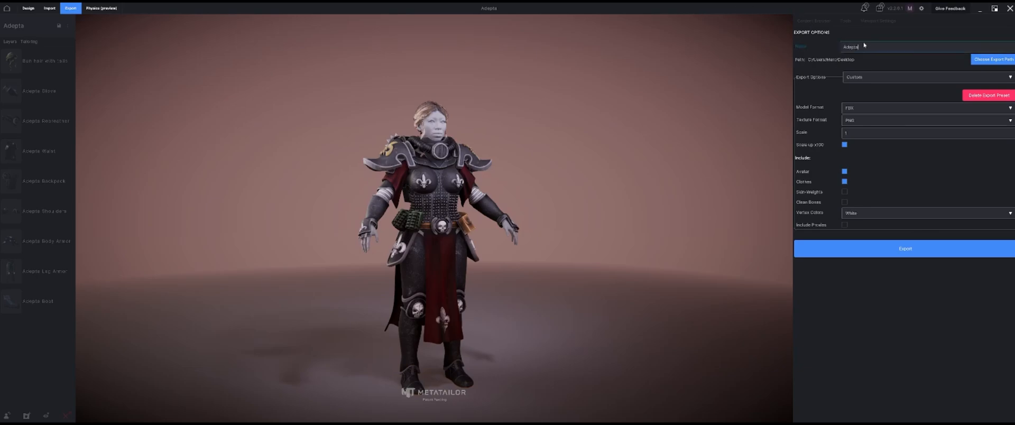
mouse_move(844, 64)
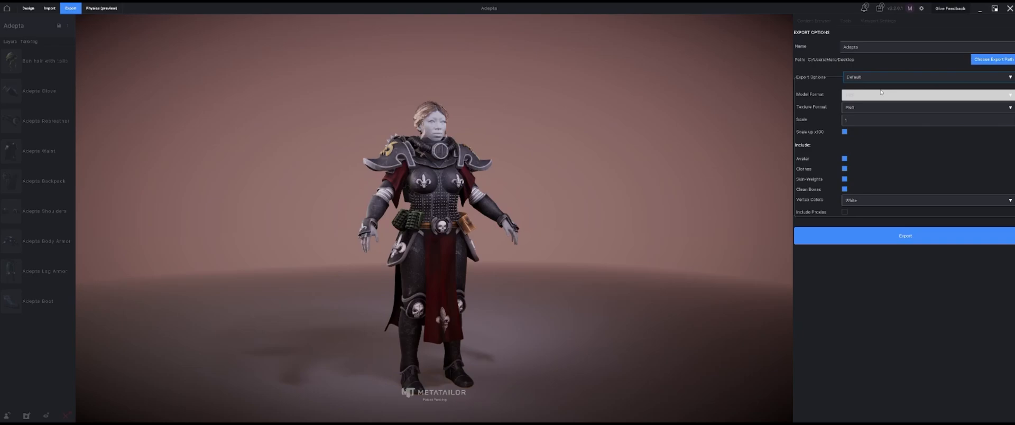
Switch the export to Custom with FBX model format and PNG texture format.
click(926, 94)
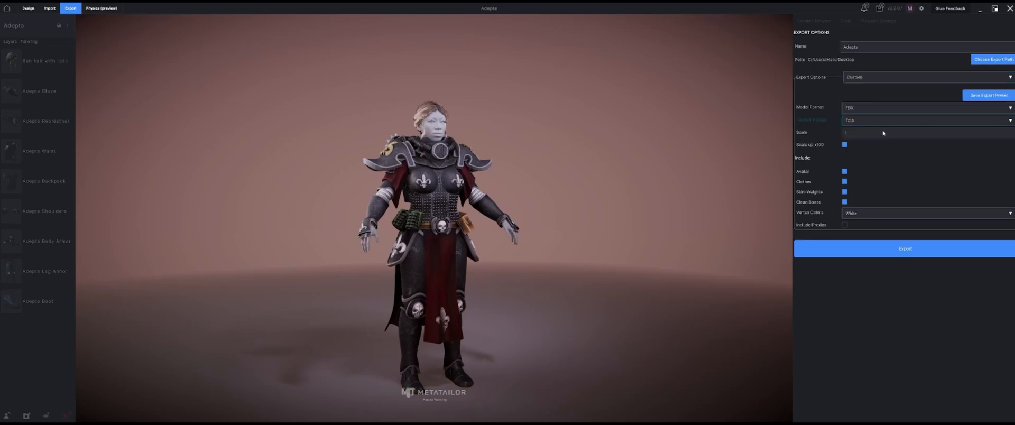
click(926, 77)
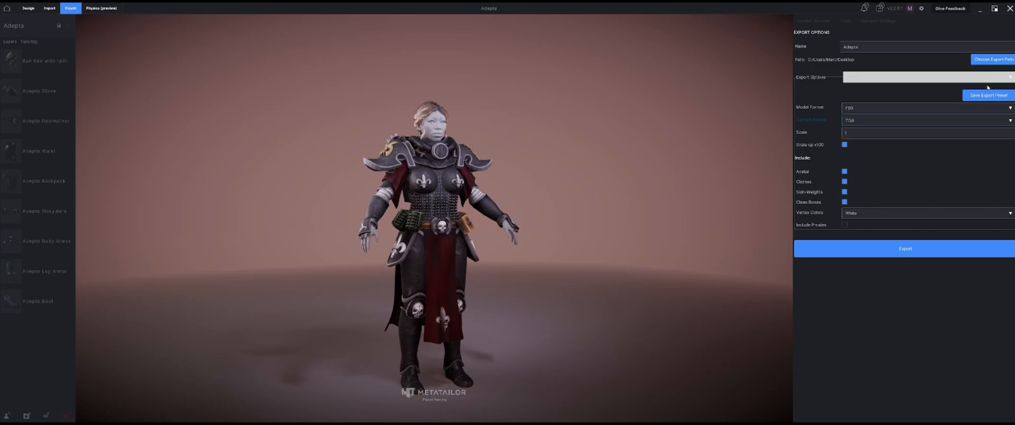
click(926, 119)
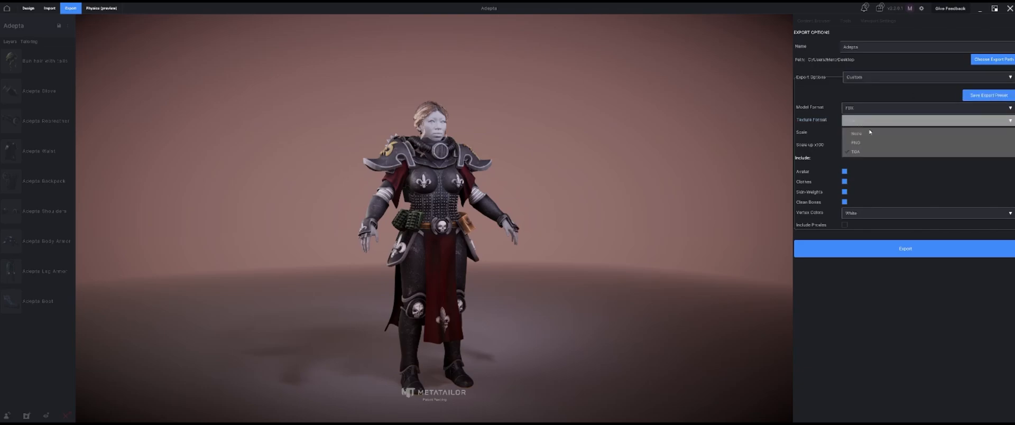
click(856, 143)
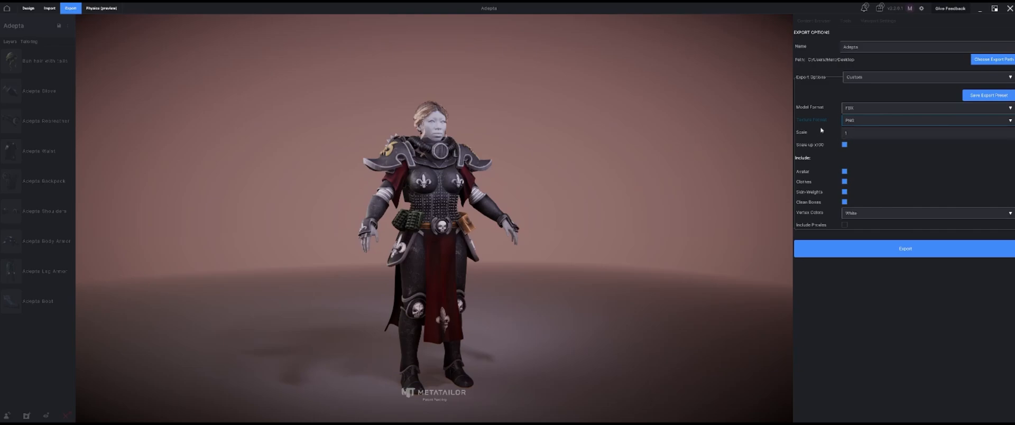
click(844, 144)
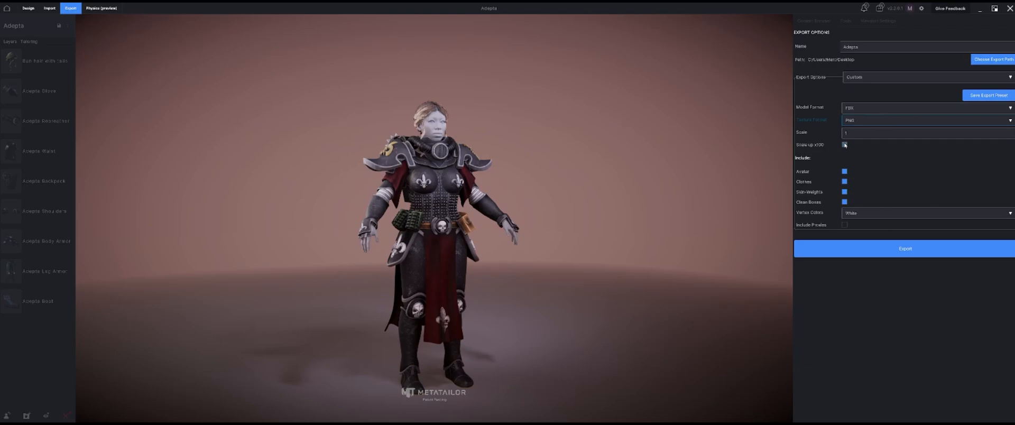
click(845, 144)
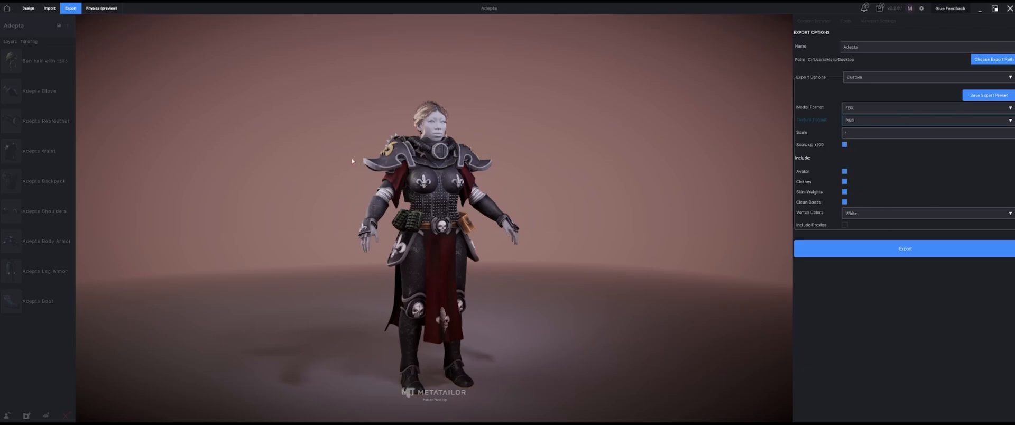
click(845, 144)
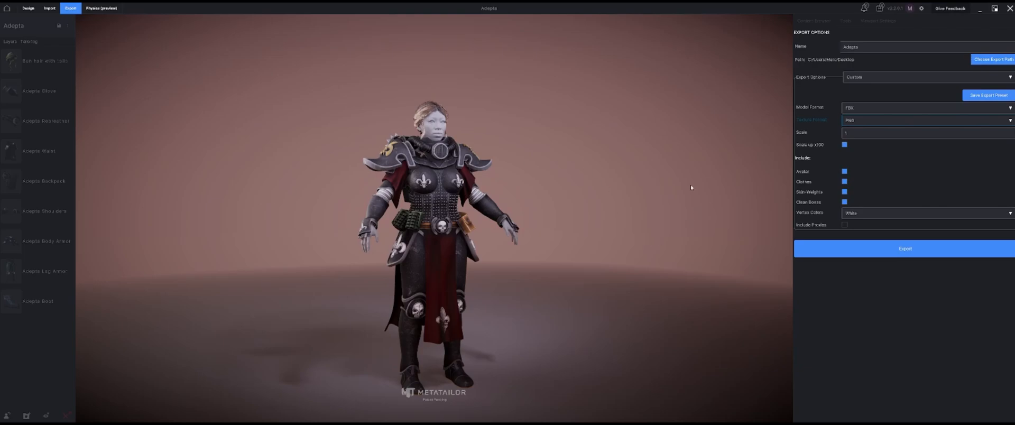
mouse_move(443, 128)
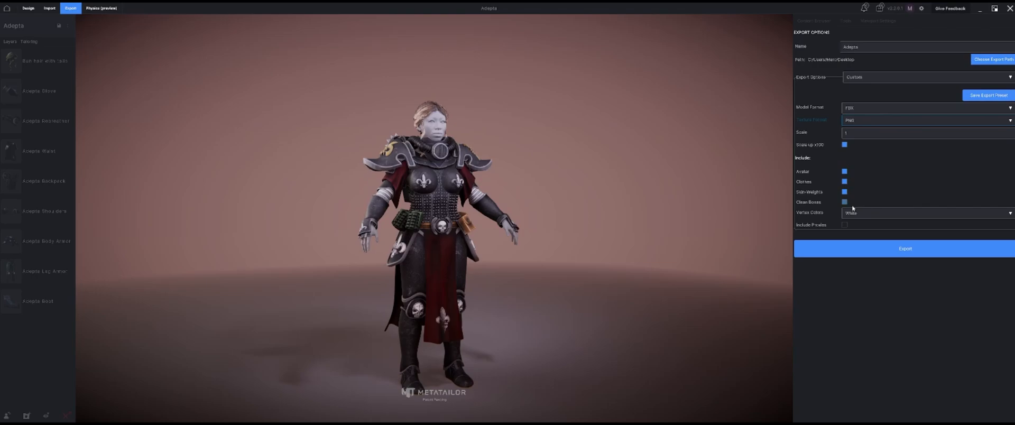
click(926, 212)
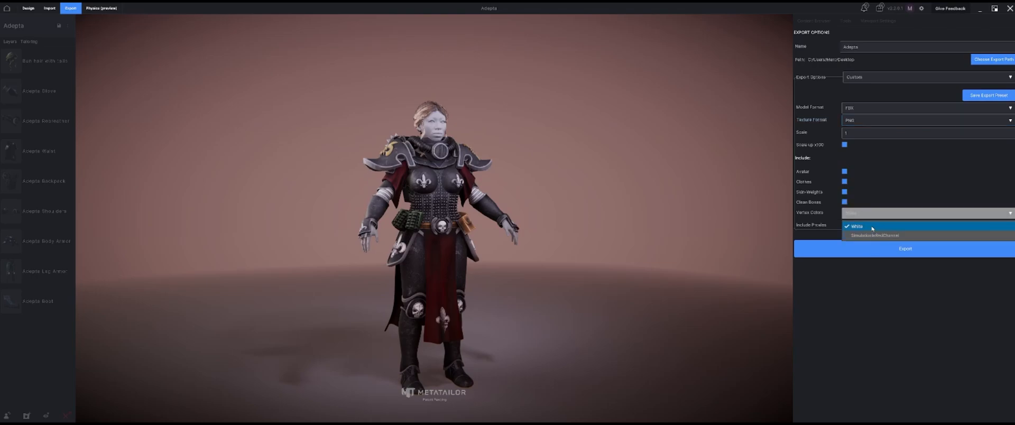
click(855, 226)
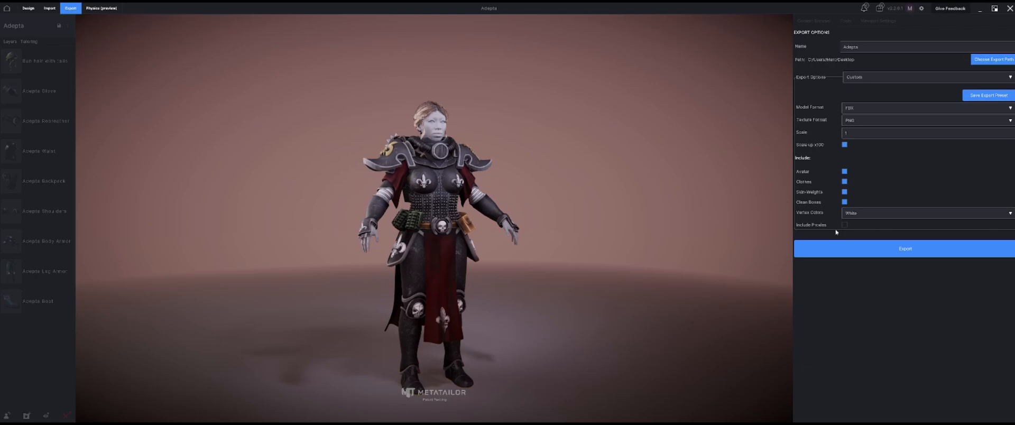
click(843, 193)
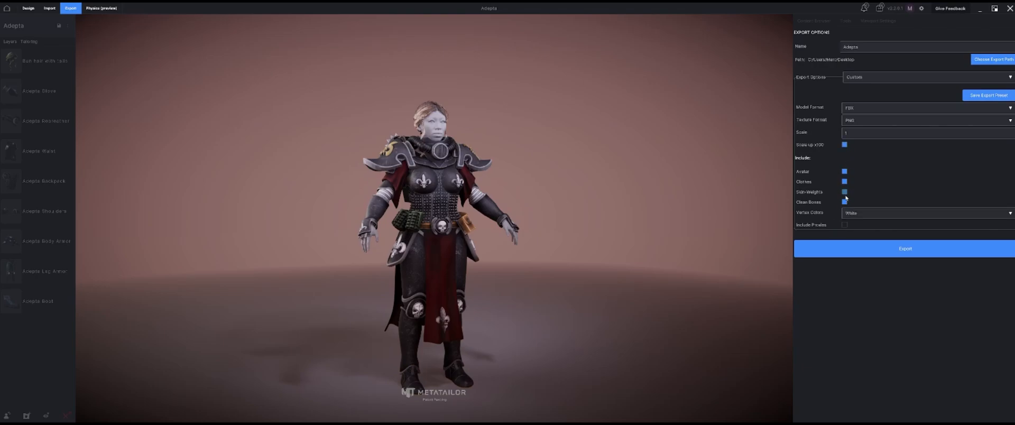
click(905, 248)
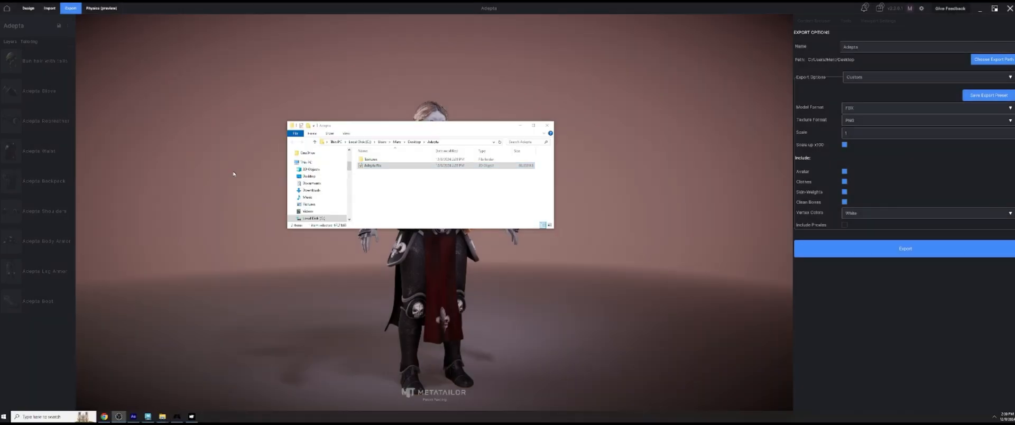
Select the exported Adepta.fbx file in the desktop Adepta folder.
click(385, 166)
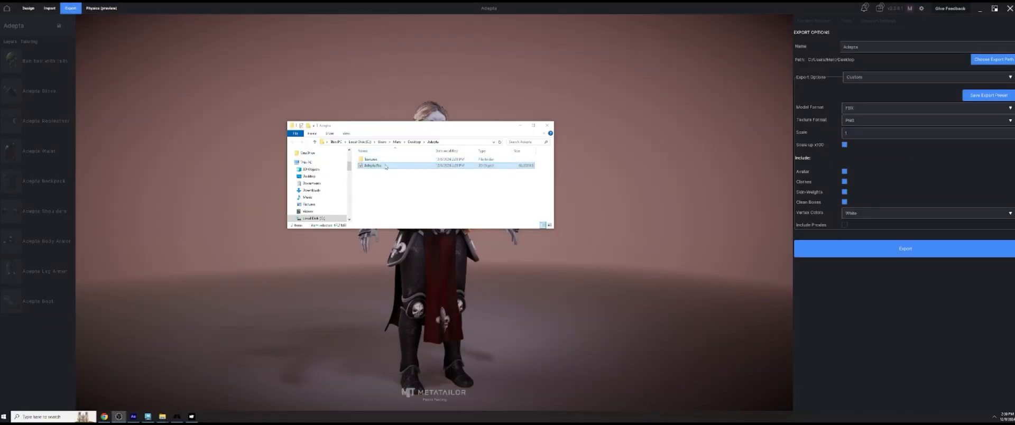